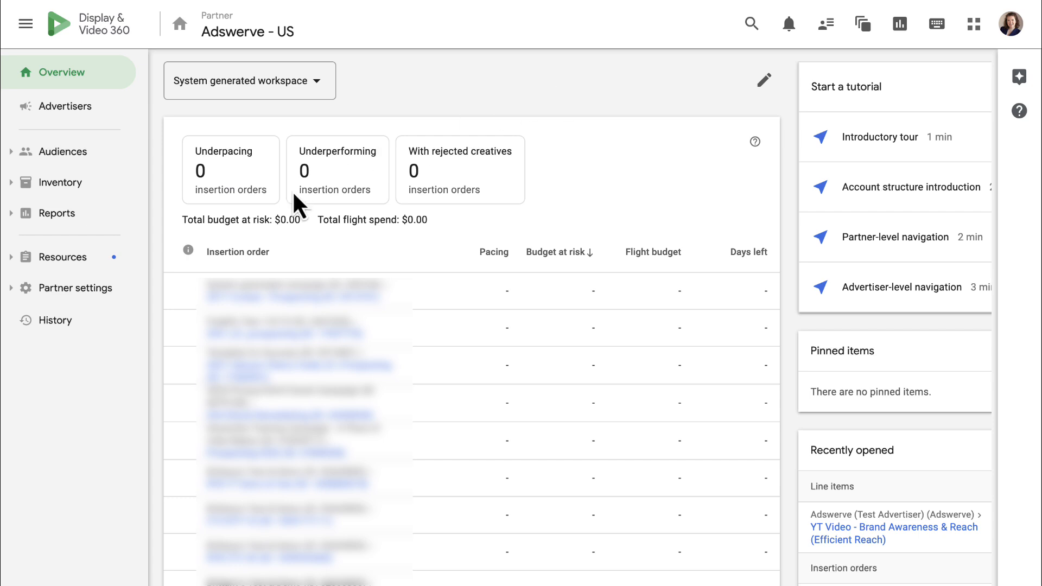
Copy the Adswerve - US Partner ID 320157 from the partner's basic details.
left_click(78, 287)
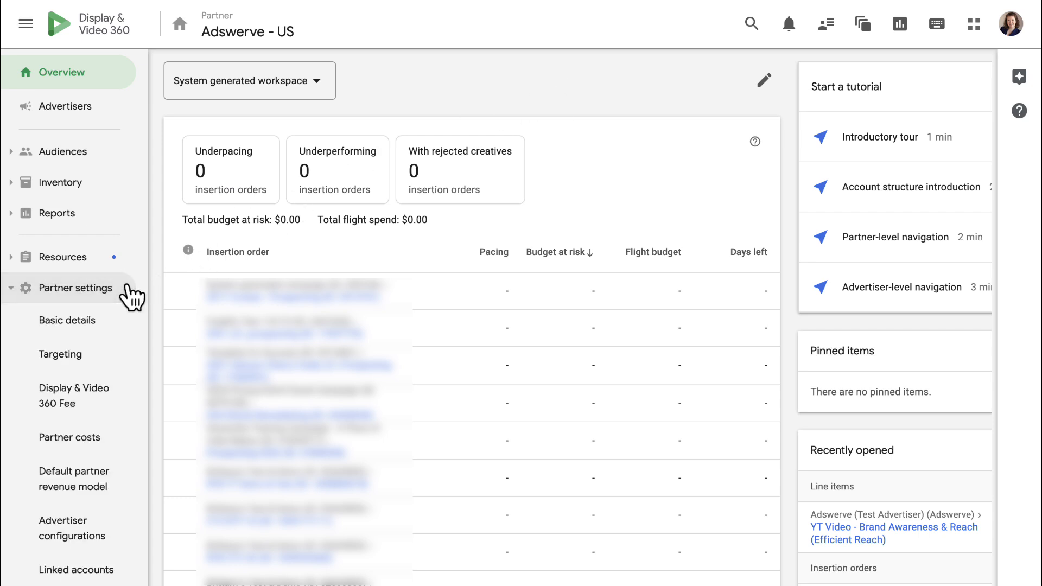
left_click(68, 319)
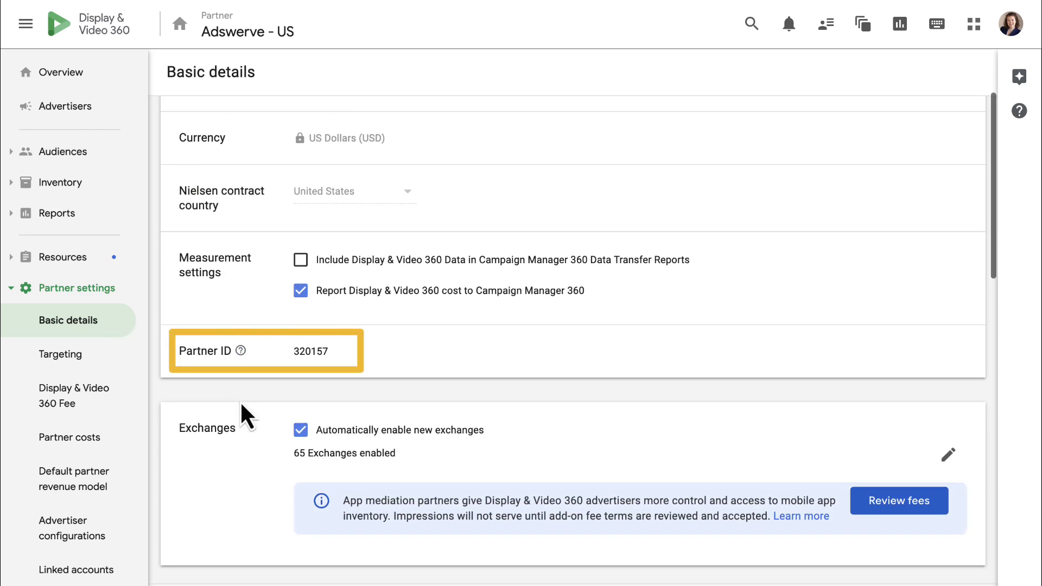
key("cmd+c")
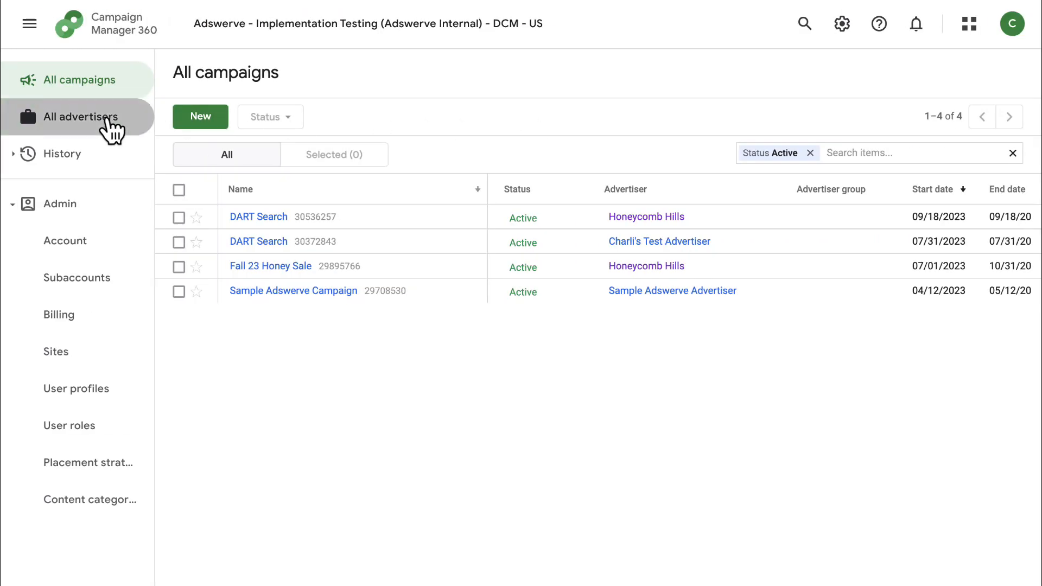
Open Honeycomb Hills' Floodlight configuration and expand the Display & Video 360 association section.
left_click(78, 117)
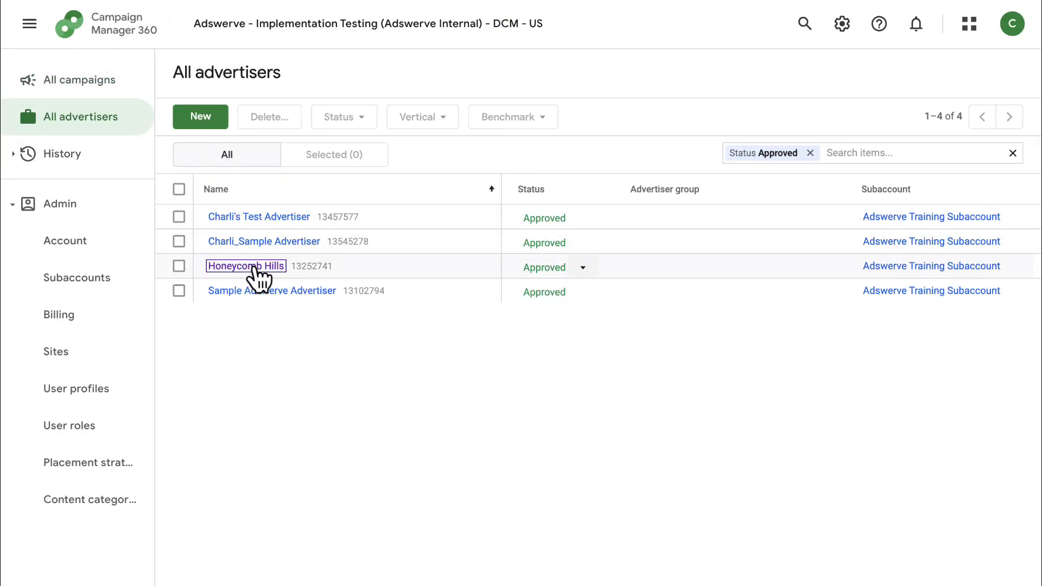
left_click(245, 266)
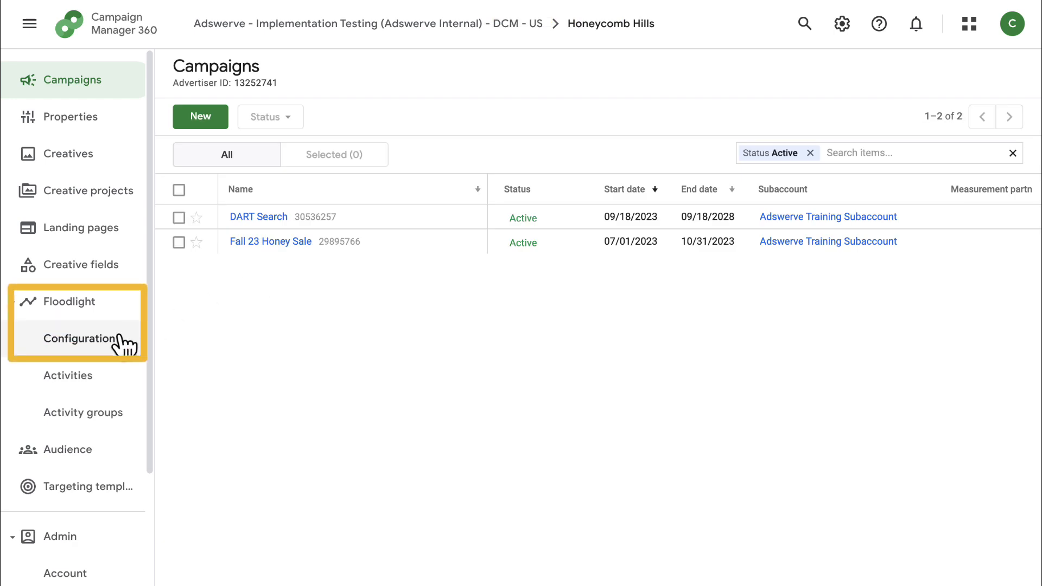
left_click(79, 338)
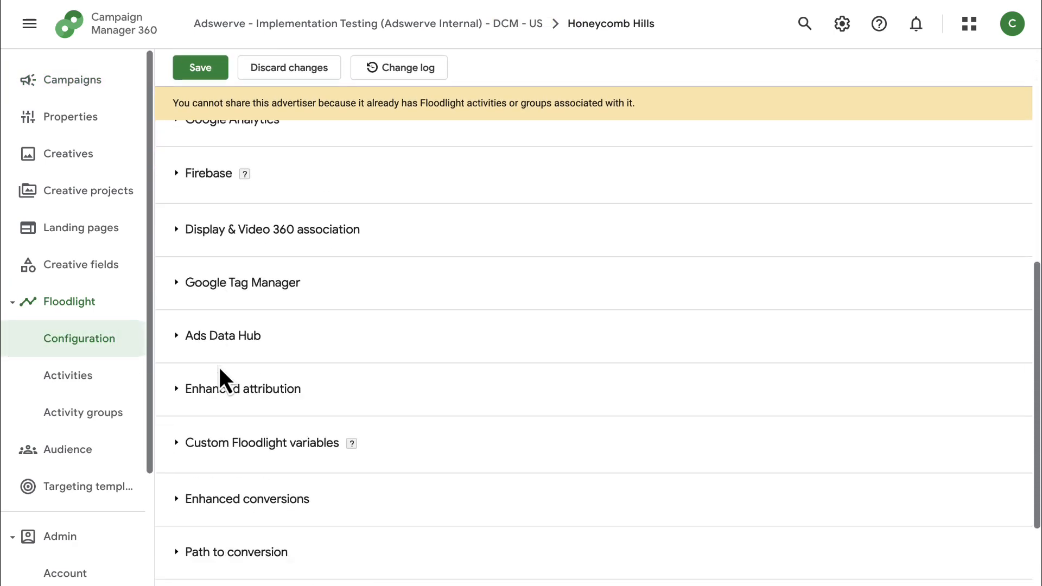
left_click(272, 229)
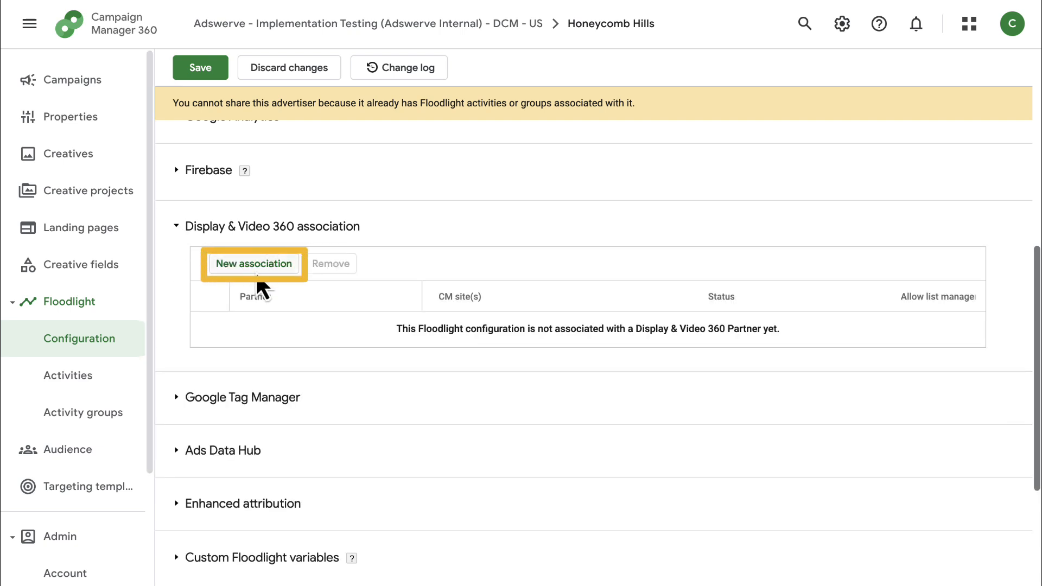
Add a new consented DV360 association for partner ID 320157.
left_click(253, 263)
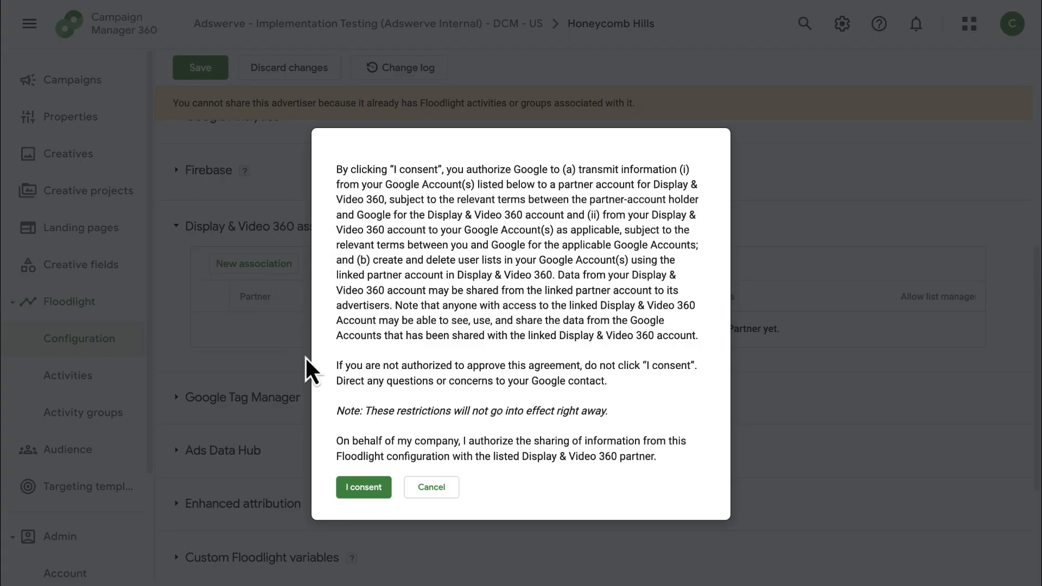
left_click(363, 487)
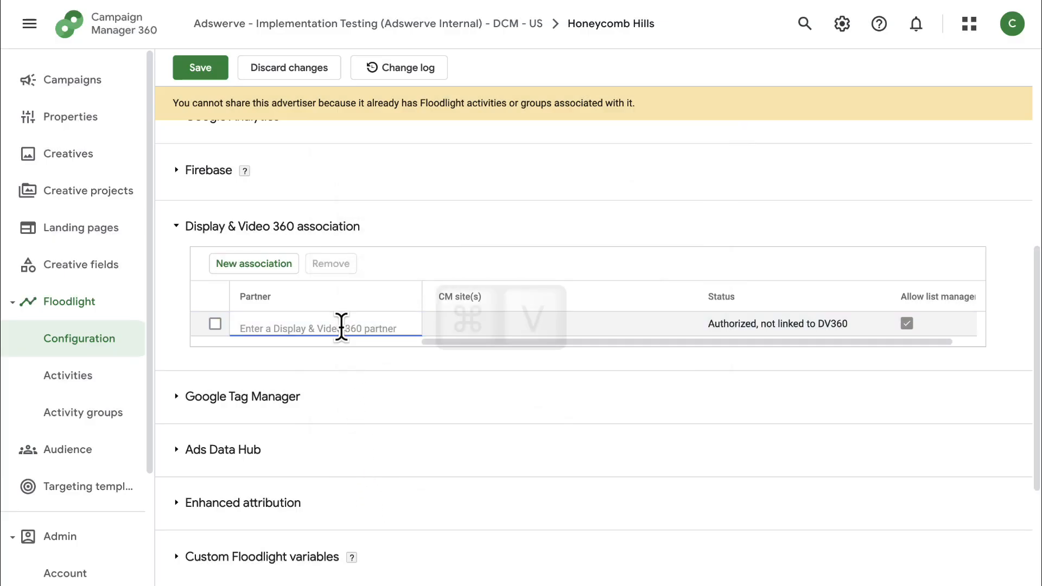
type("320157")
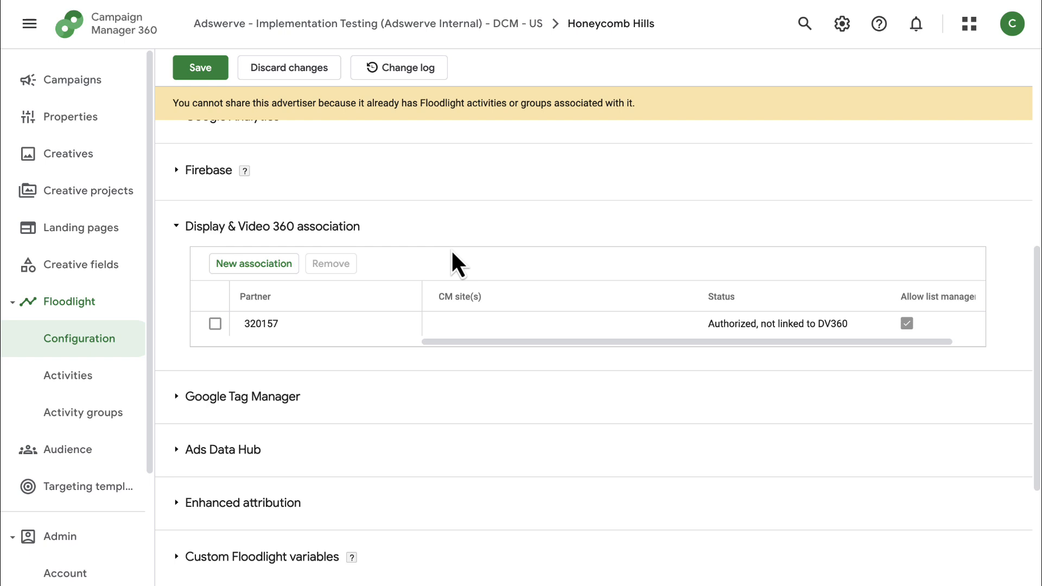
left_click(200, 67)
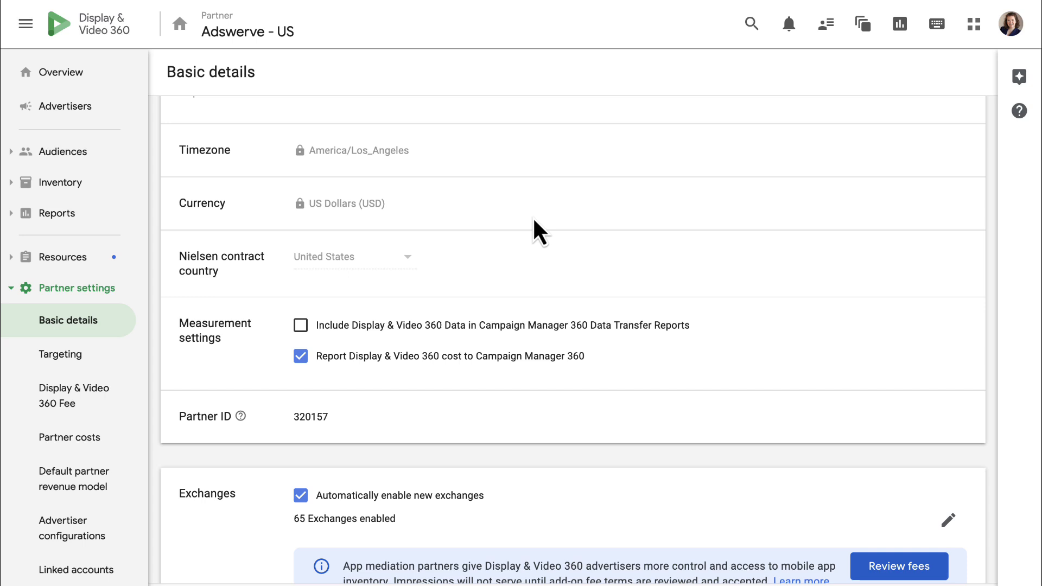
mouse_move(65, 106)
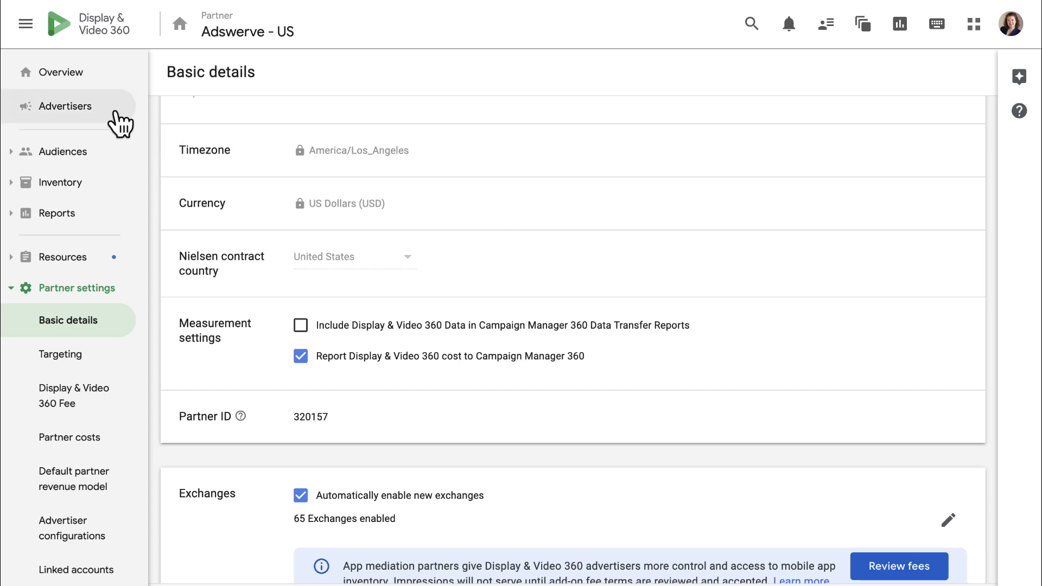
Start a new advertiser from the Adswerve - US partner's advertiser list.
left_click(64, 106)
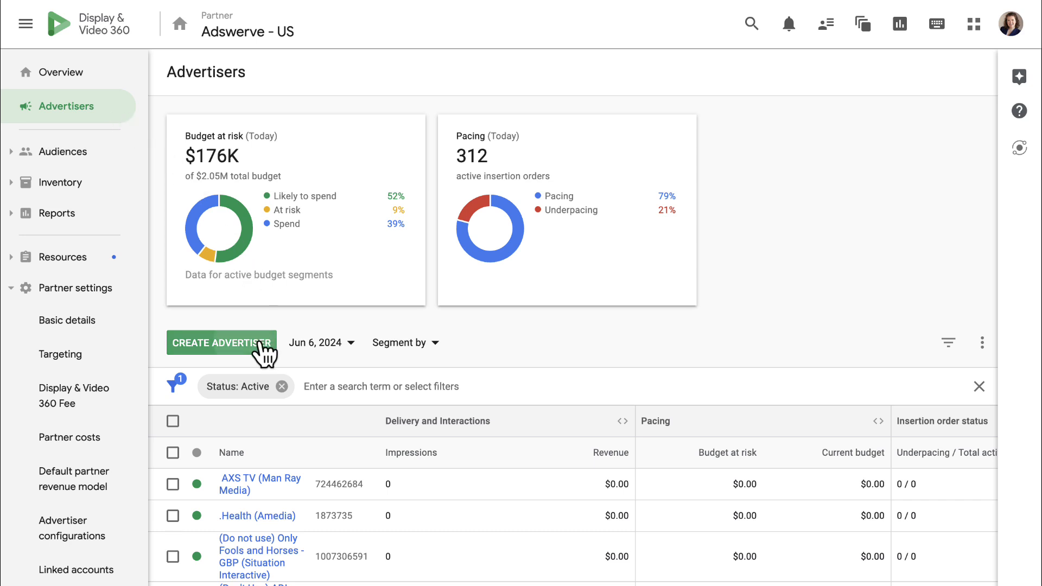
left_click(221, 342)
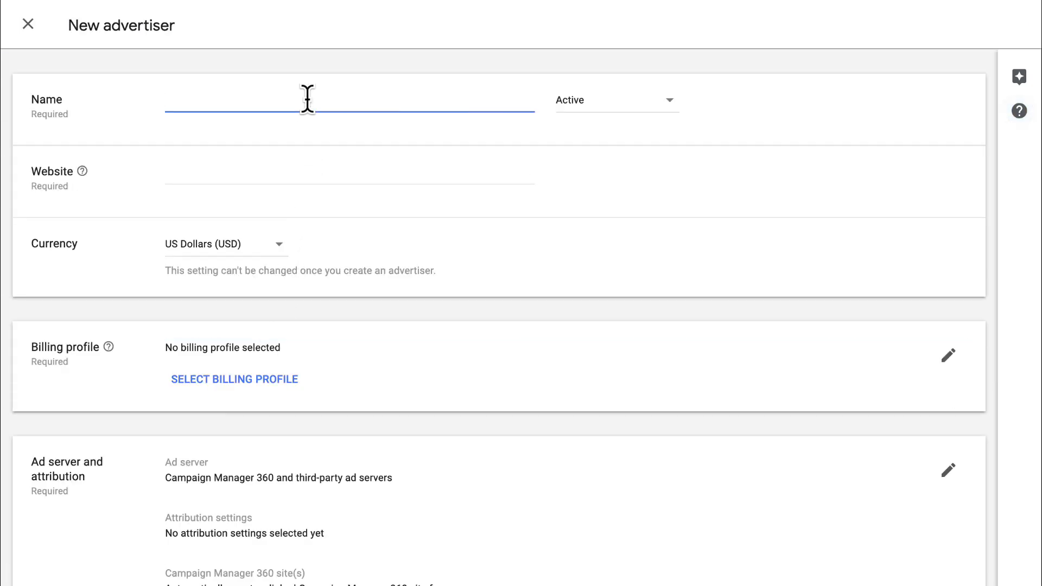
type("Honeycomb")
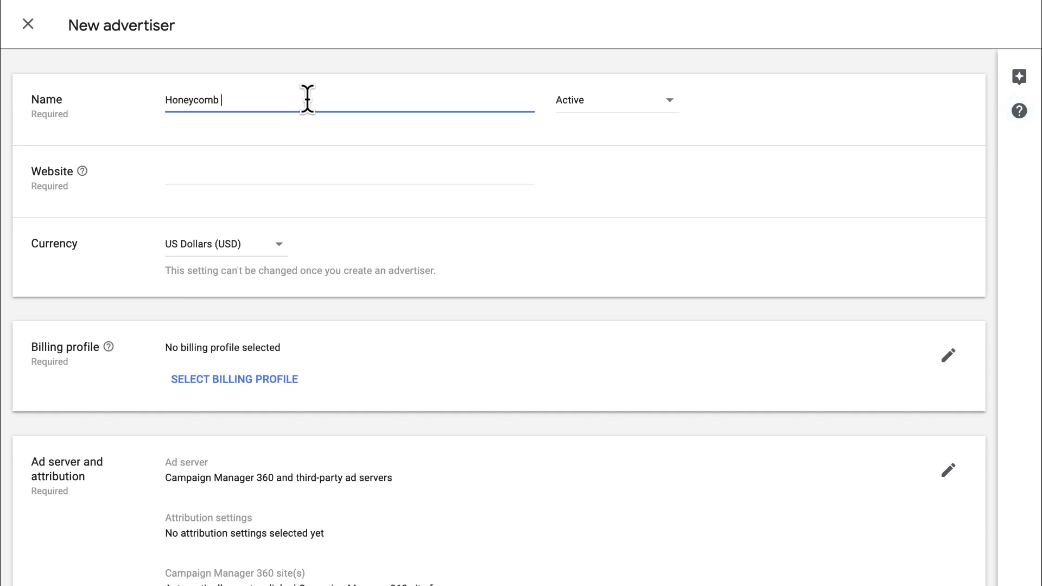
type("Hills")
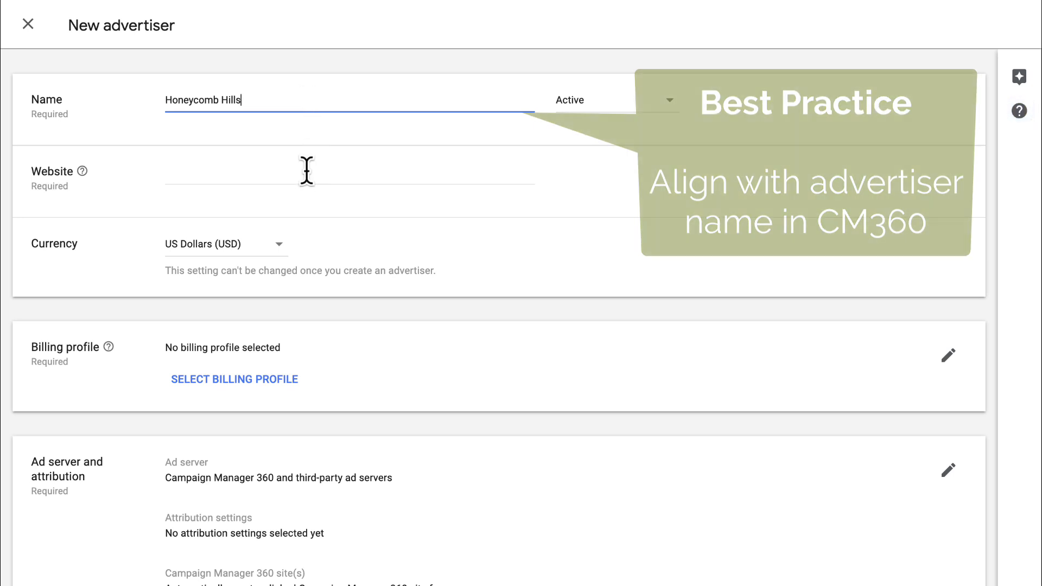
left_click(349, 169)
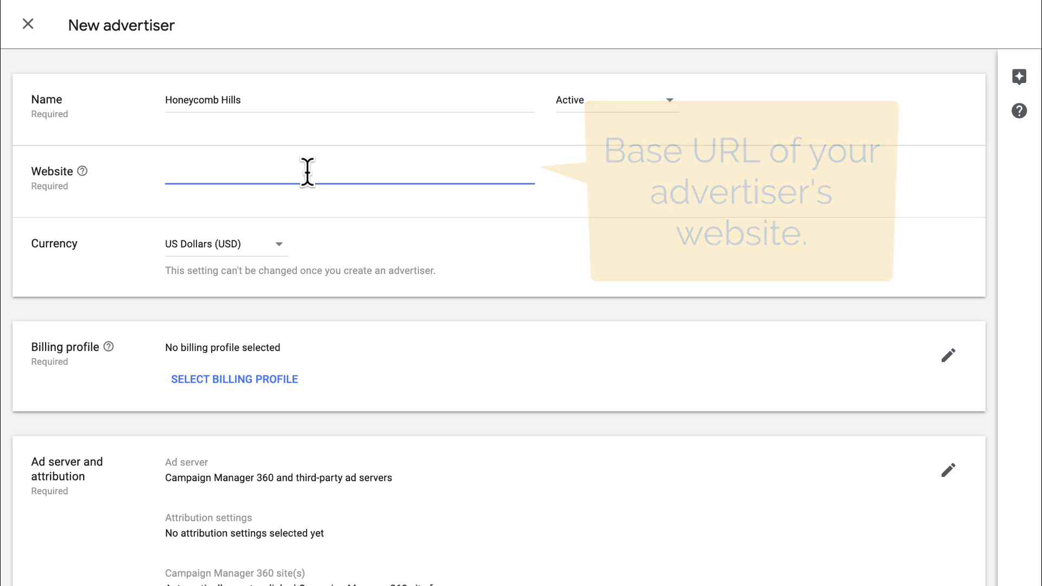
type("https://www.adswerve.com")
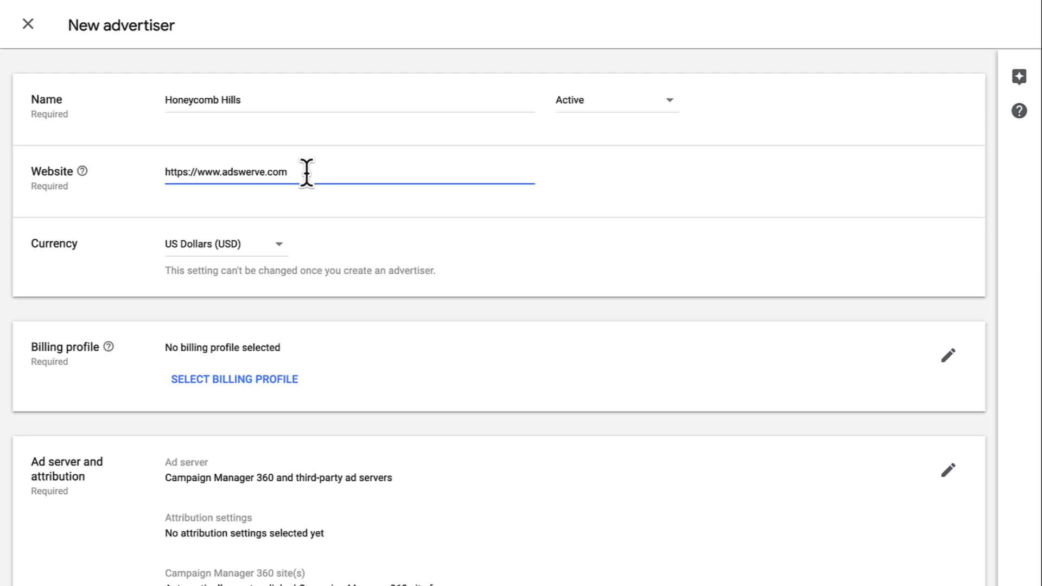
left_click(224, 243)
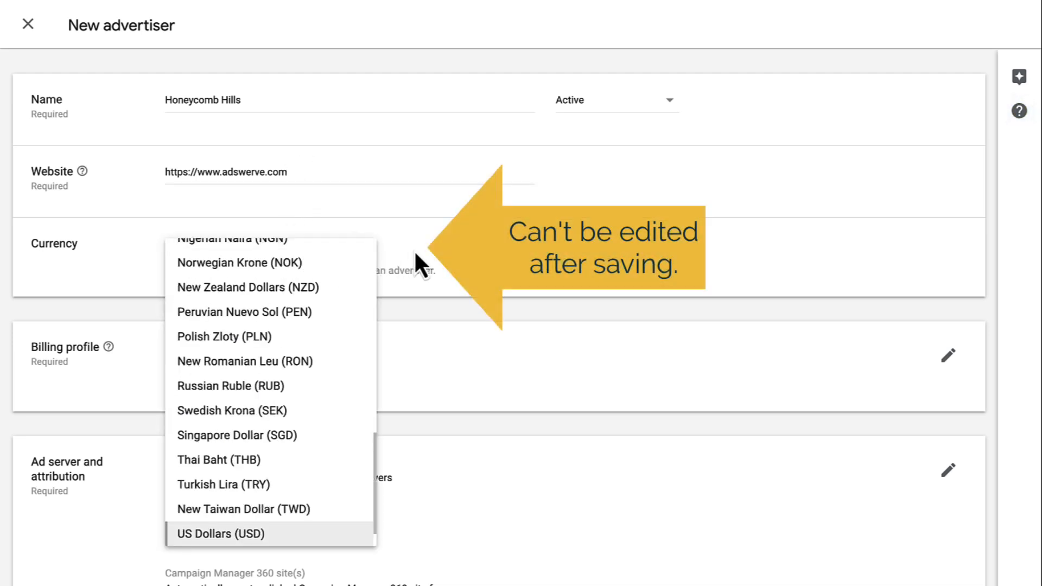
left_click(222, 533)
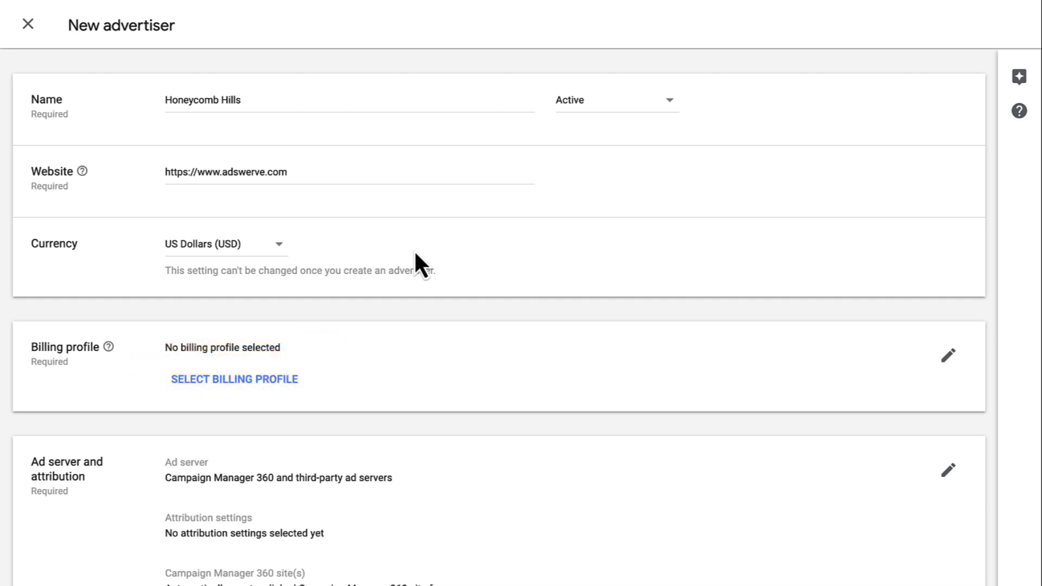
Set the ad server to Campaign Manager 360 and third-party ad servers.
scroll("down", 3)
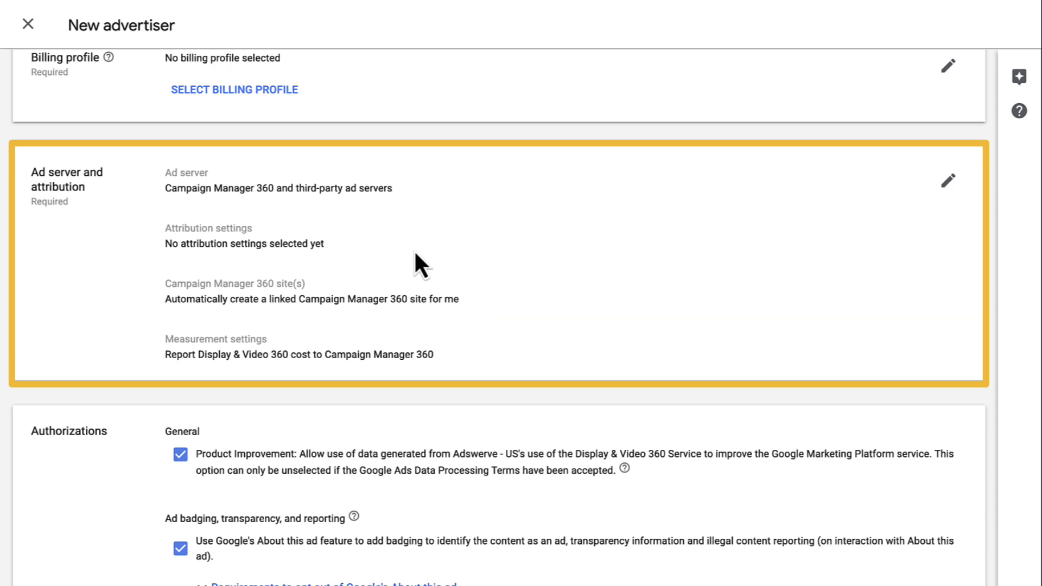
mouse_move(946, 180)
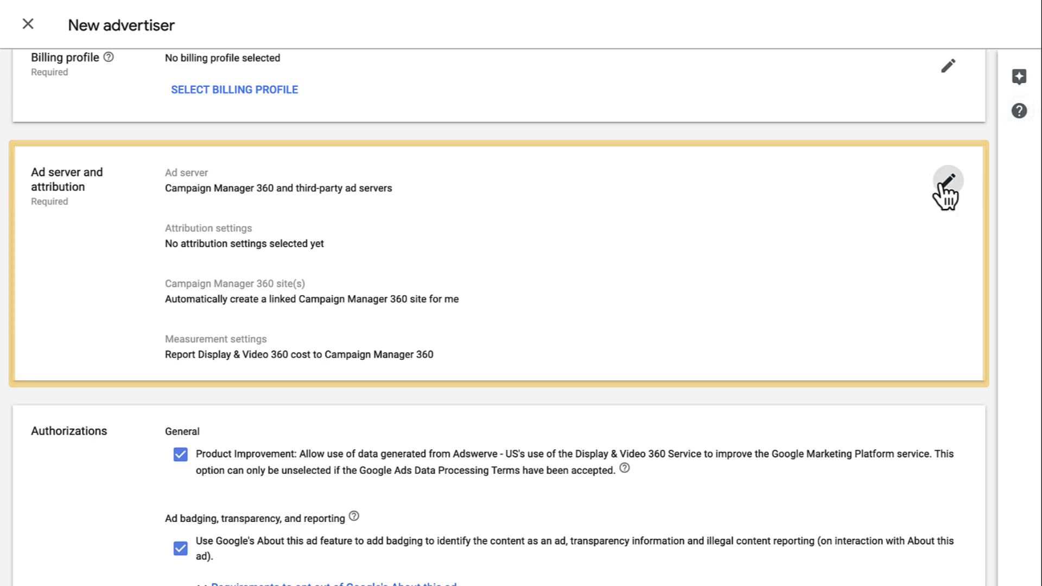
left_click(946, 187)
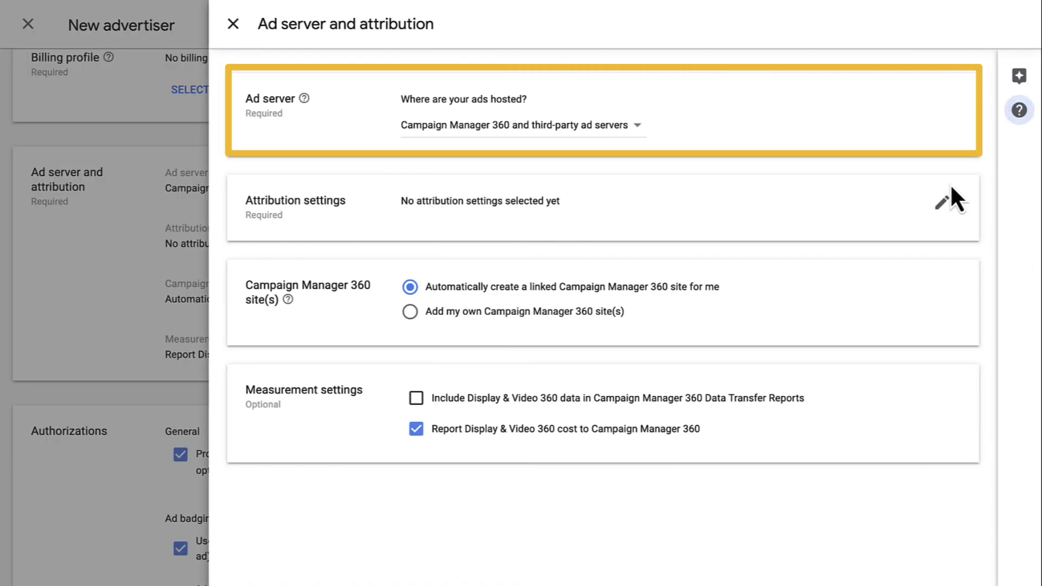
left_click(522, 124)
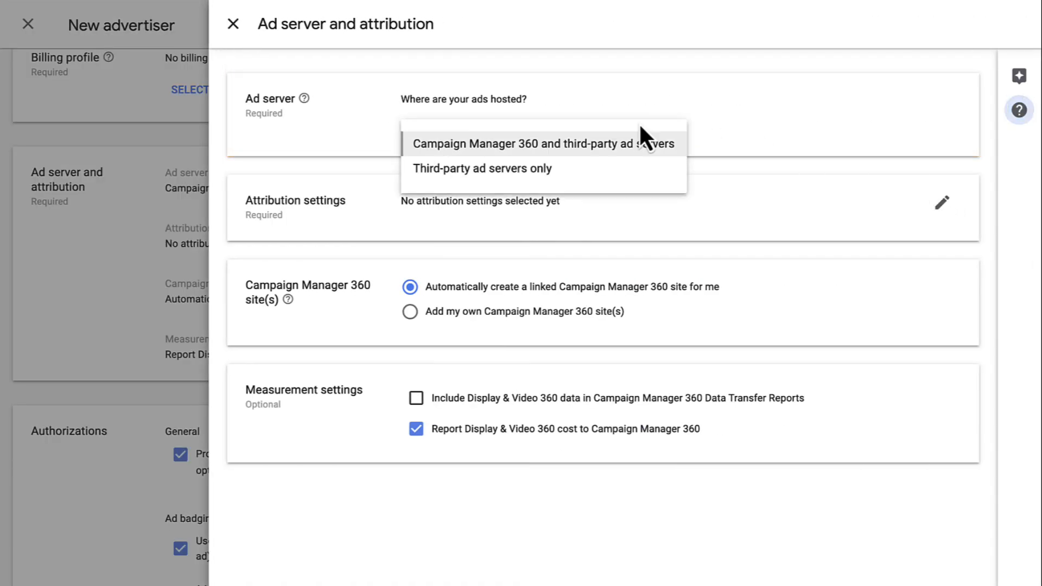
mouse_move(691, 140)
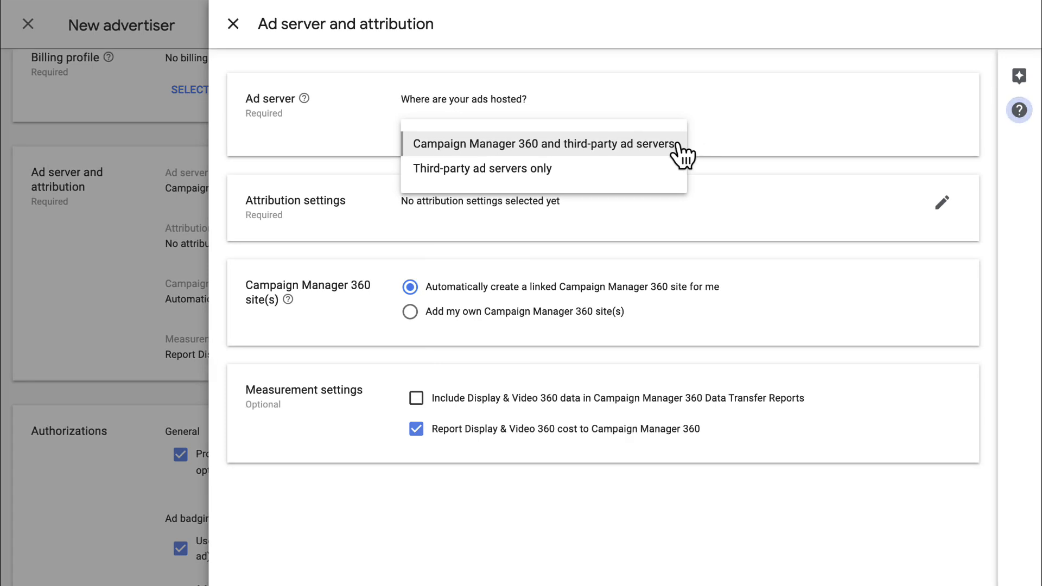
left_click(543, 143)
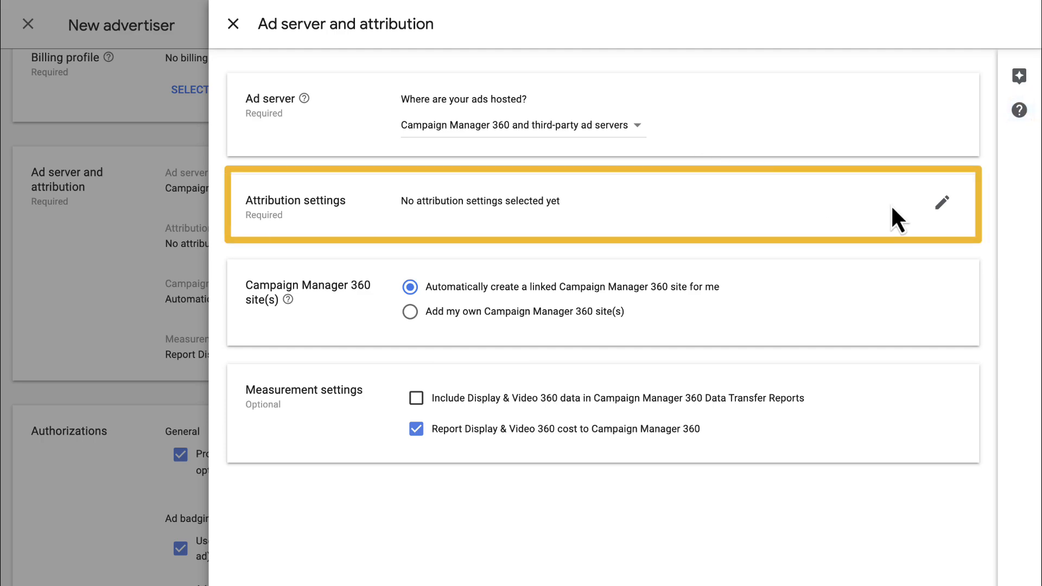
Attribute to Floodlight group 1787532: Honeycomb Hills - 13252741, authorizing data sharing.
left_click(942, 202)
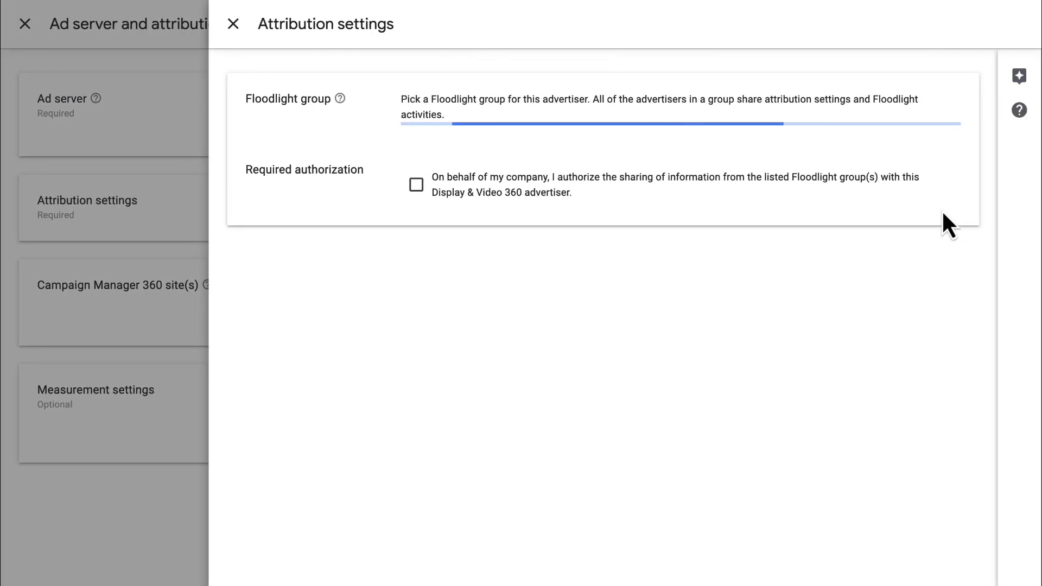
left_click(678, 123)
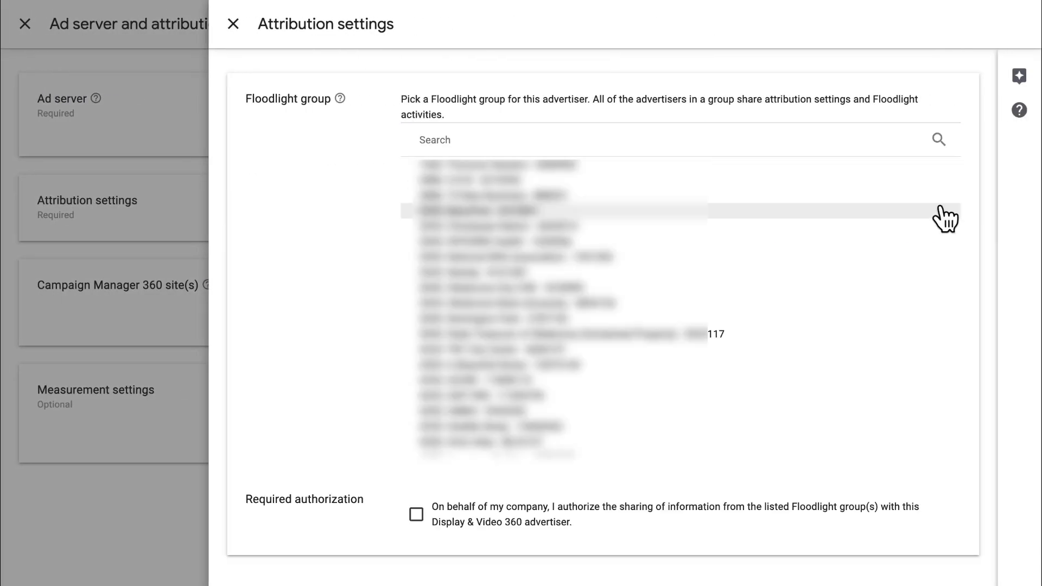
type("Honeycomb")
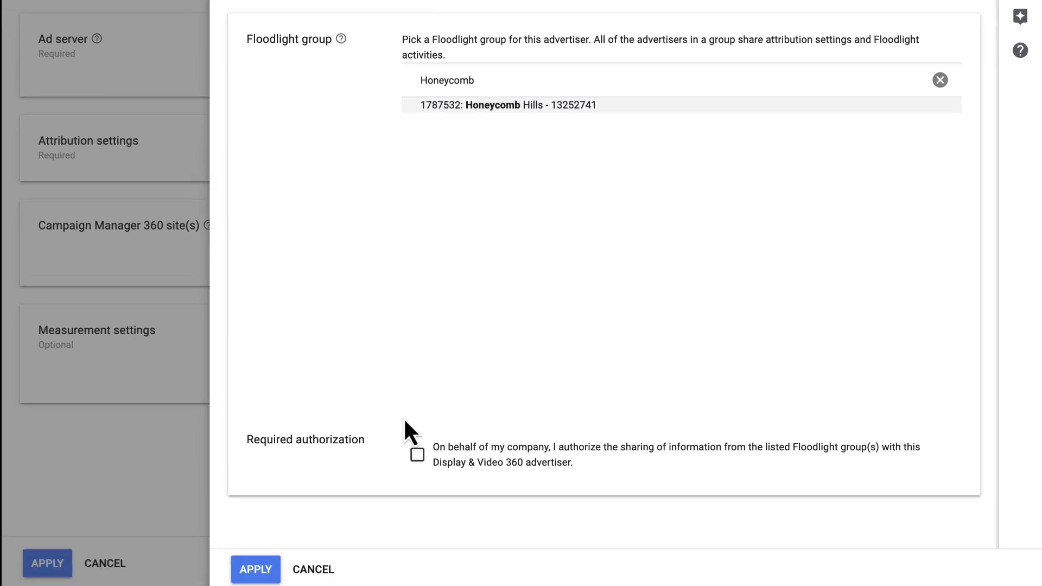
left_click(255, 568)
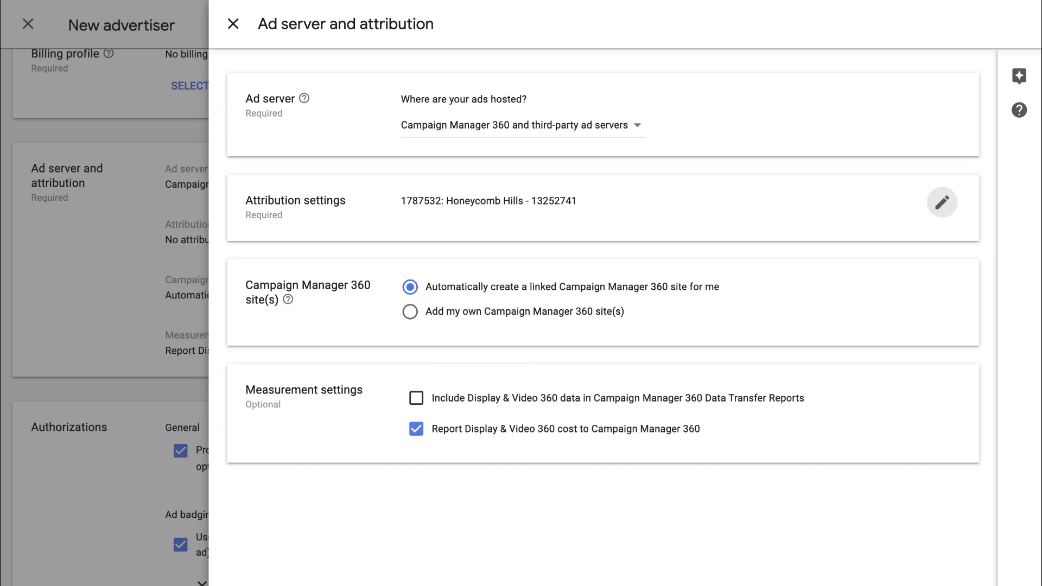
Review the Campaign Manager 360 site options, keeping automatic site creation.
left_click(410, 287)
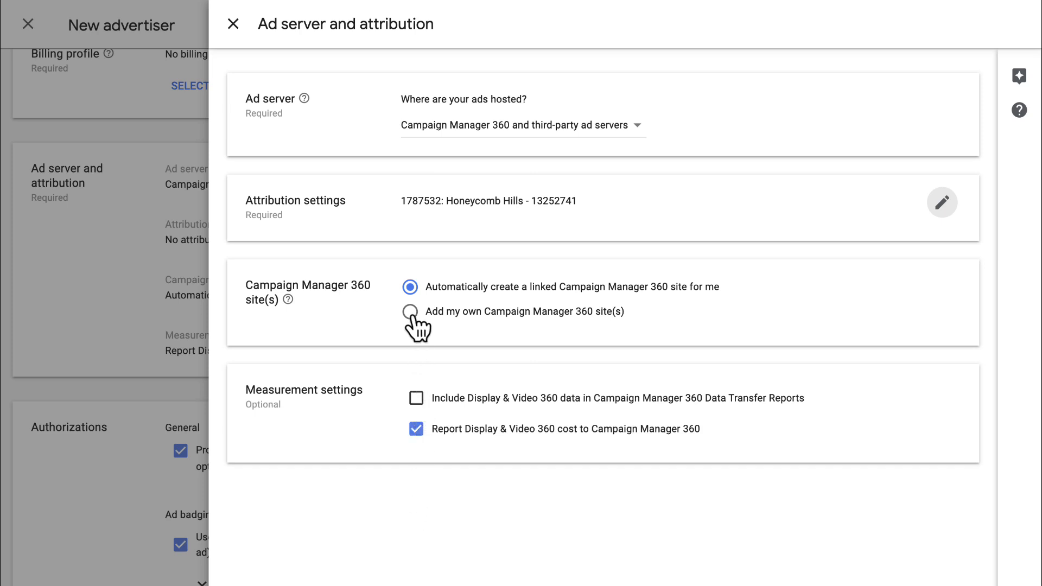
left_click(410, 311)
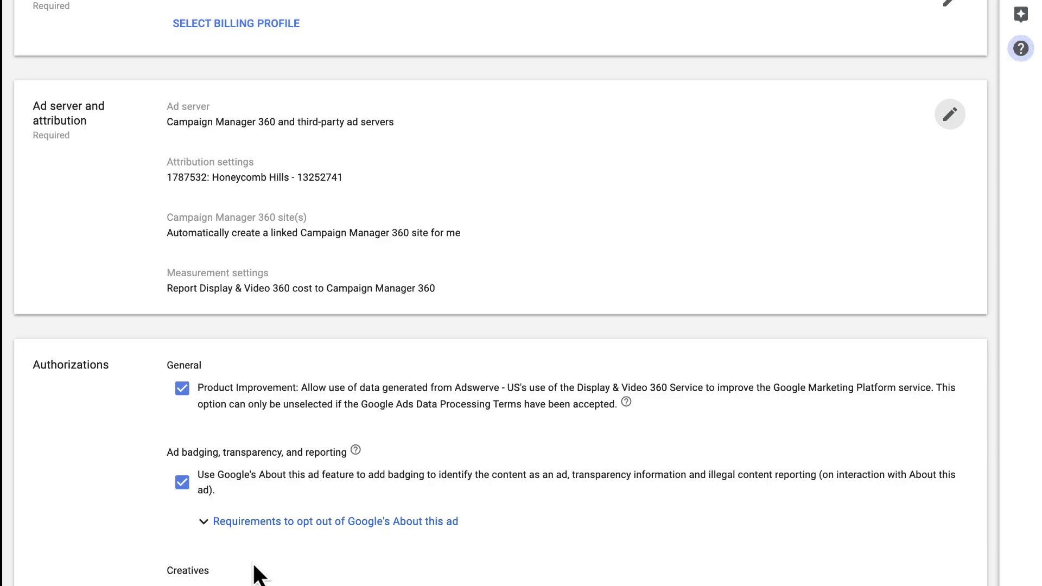
Create the Honeycomb Hills advertiser and search the Advertisers list for 'honey'.
scroll("down", 3)
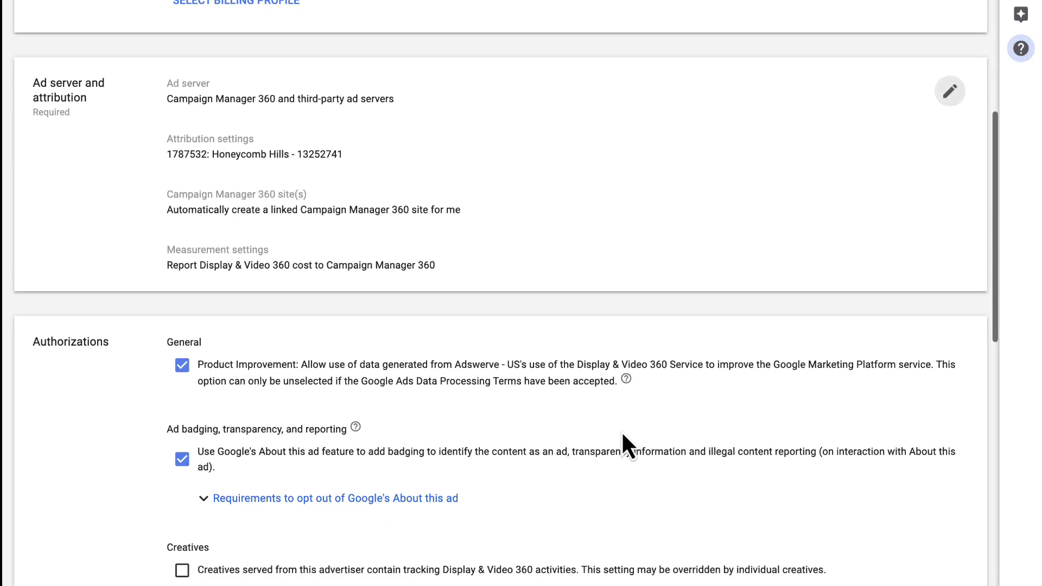
scroll("down", 3)
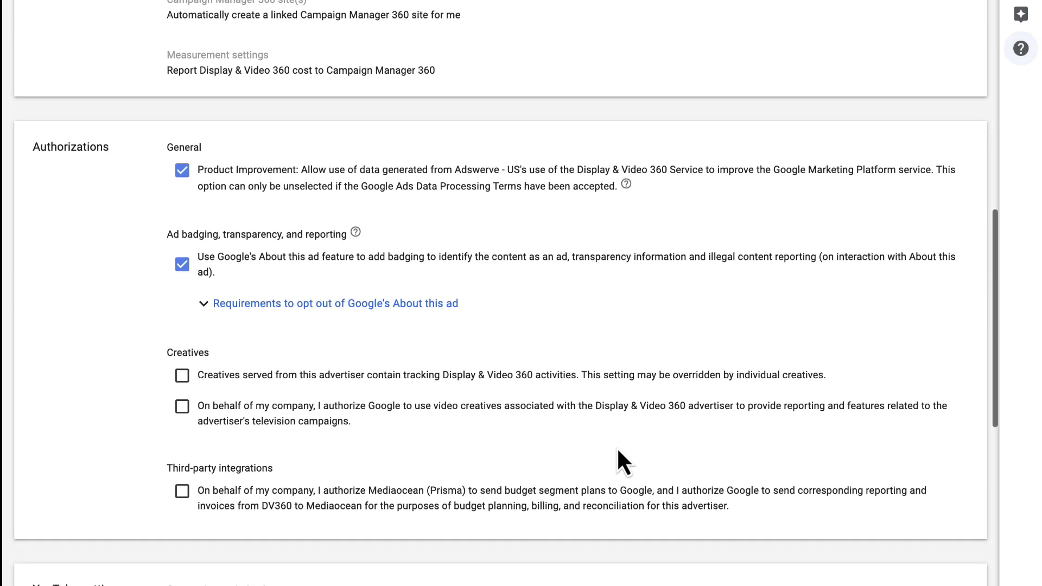
scroll("down", 3)
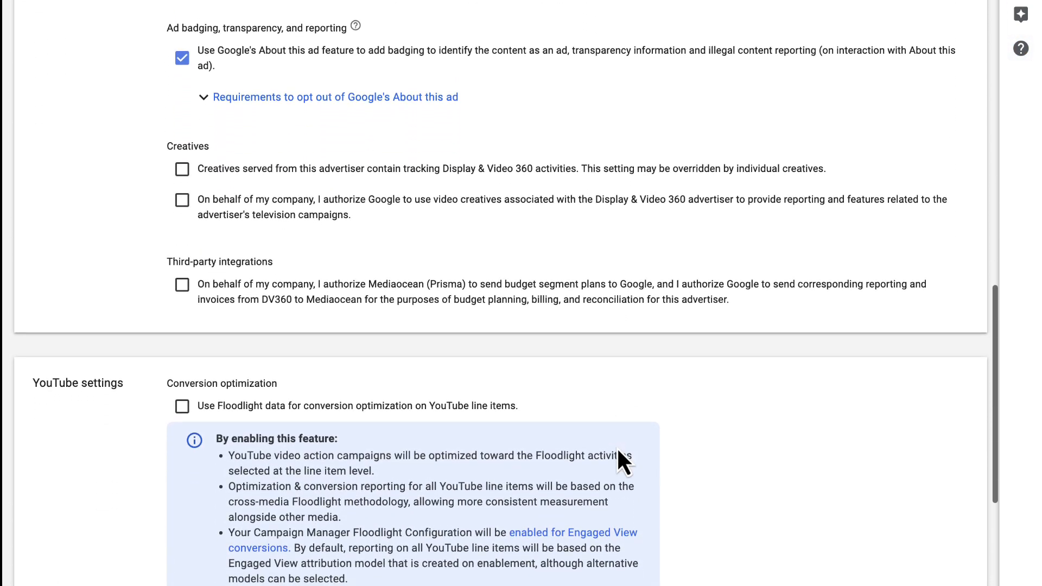
scroll("down", 3)
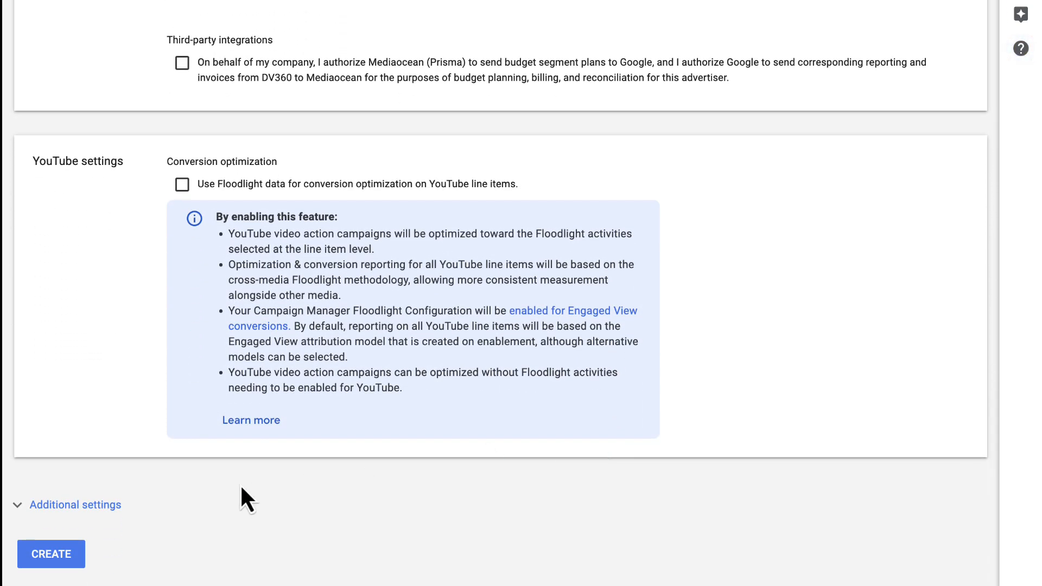
left_click(51, 554)
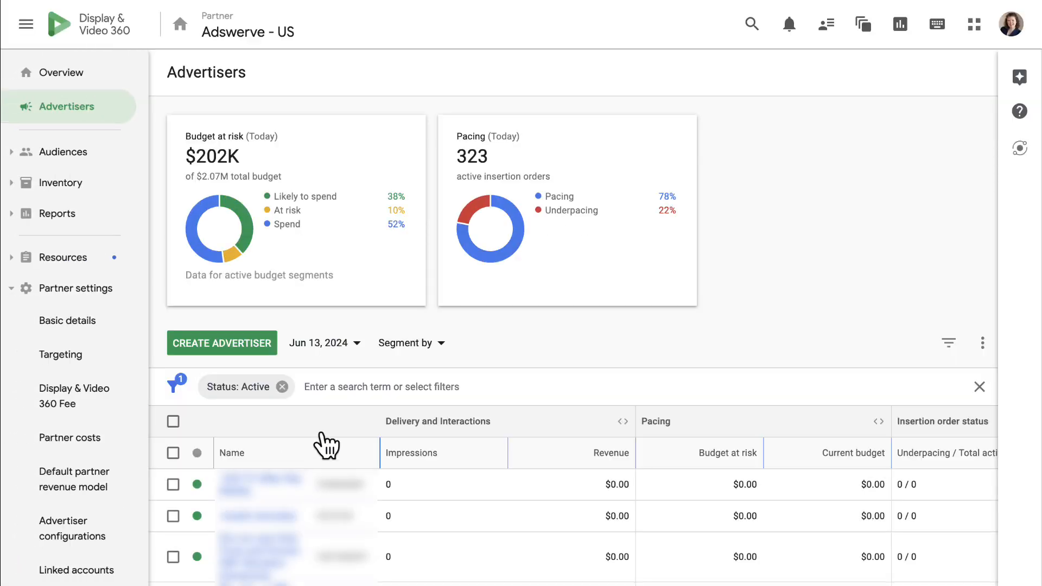
type("honey")
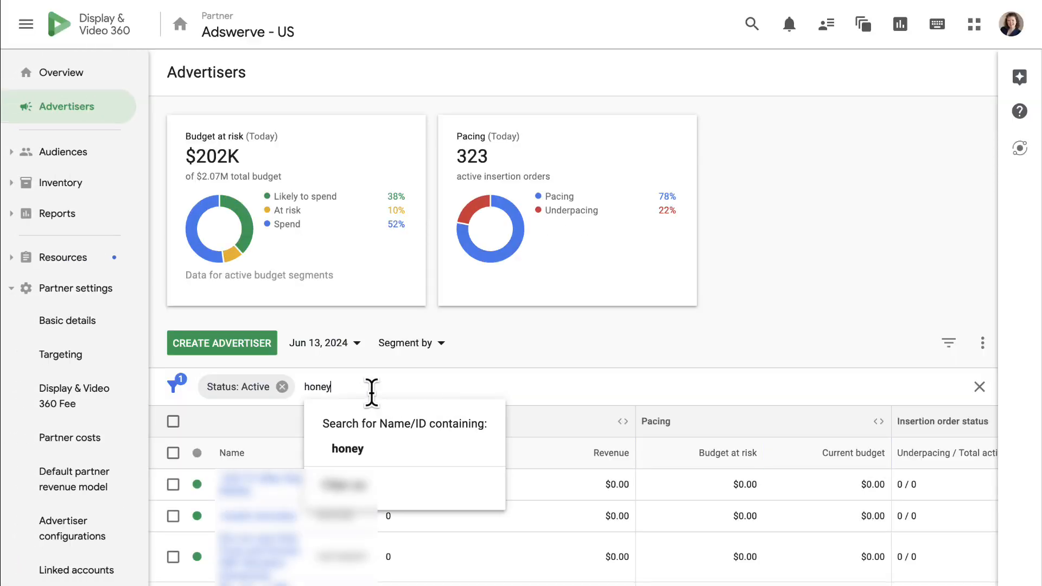